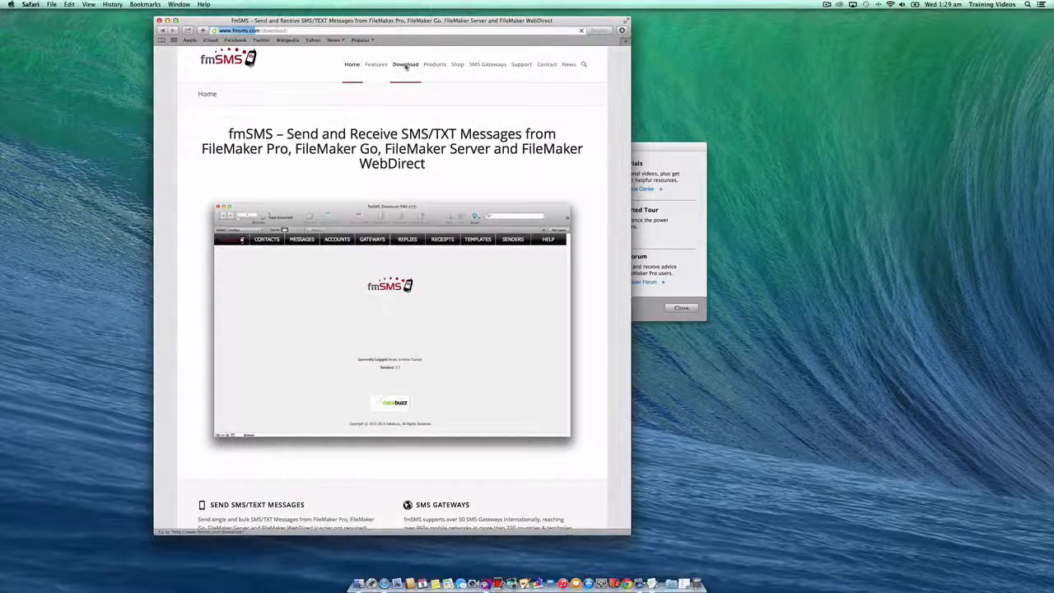
Step: Start the fmSMS 14-day trial download from the site's Download page
{"action": "left_click", "coordinate": [405, 65]}
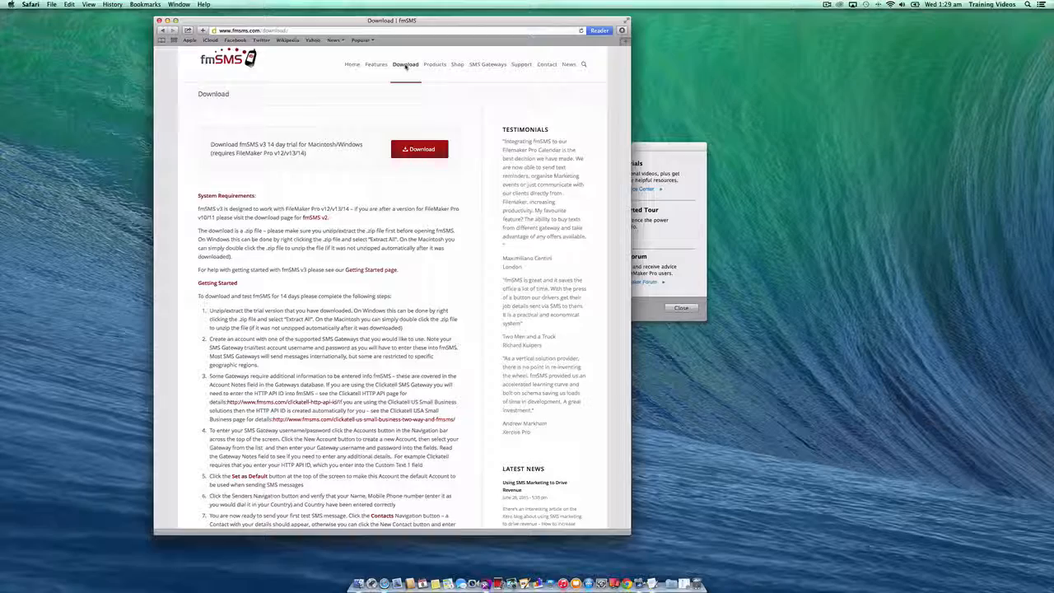
{"action": "left_click", "coordinate": [418, 148]}
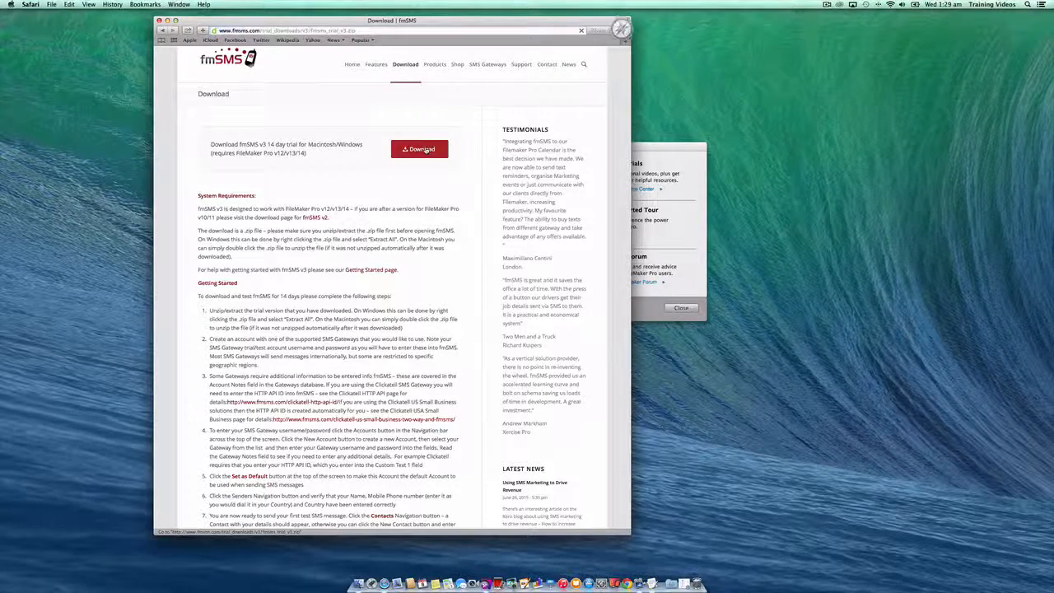
{"action": "left_click", "coordinate": [418, 148]}
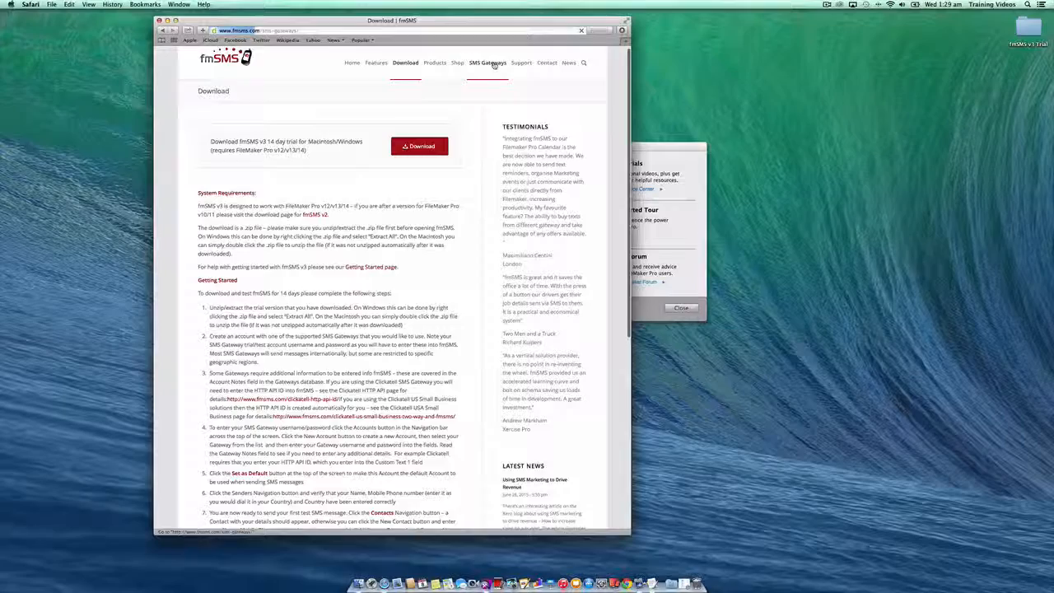
Step: Browse the fmSMS SMS Gateways page, scrolling through the gateways listed by country
{"action": "left_click", "coordinate": [488, 64]}
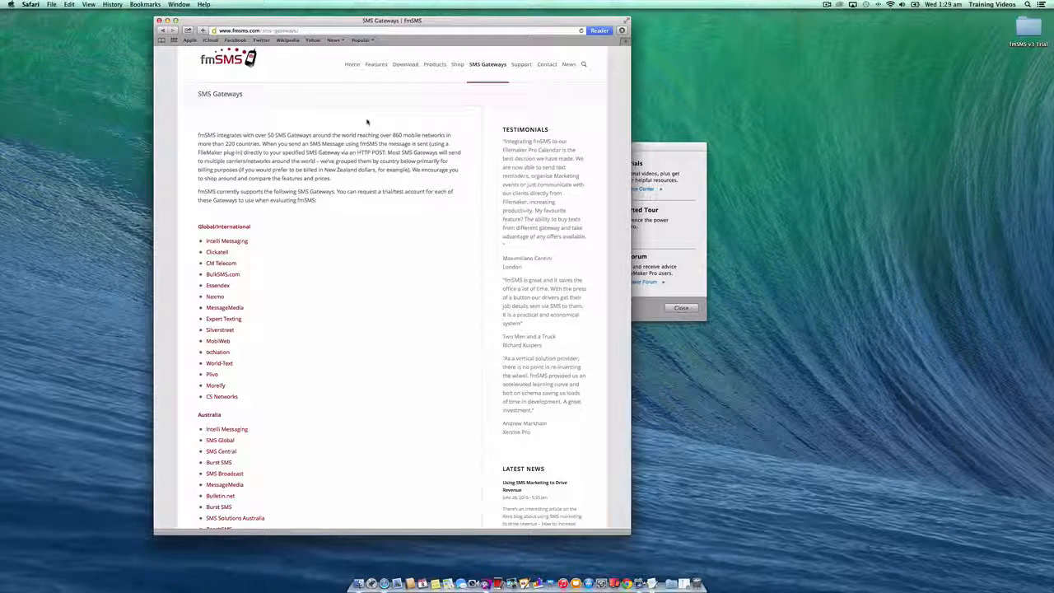
{"action": "mouse_move", "coordinate": [323, 244]}
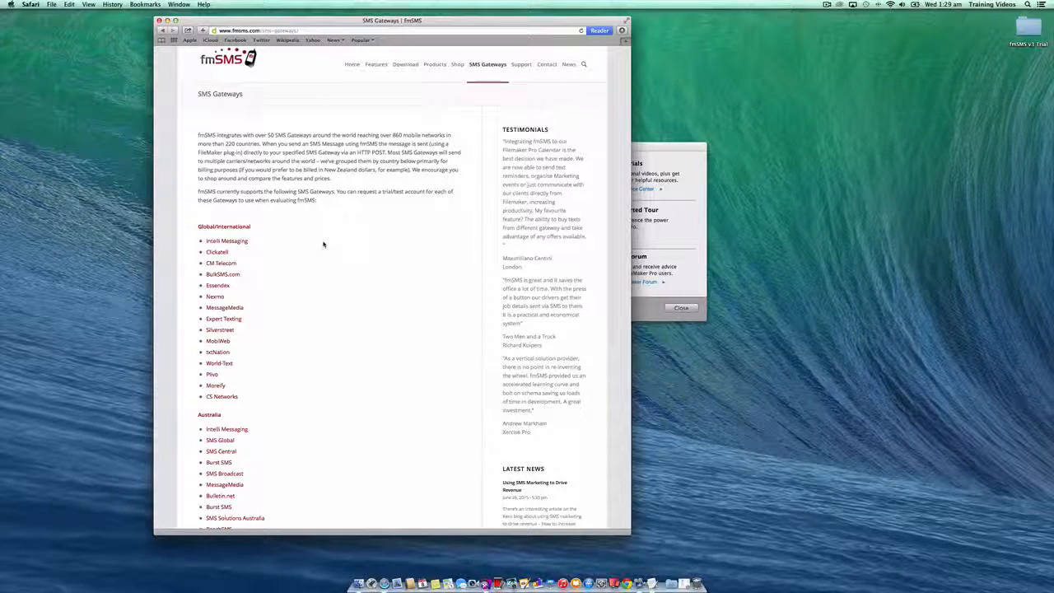
{"action": "scroll", "scroll_direction": "down", "scroll_amount": 3}
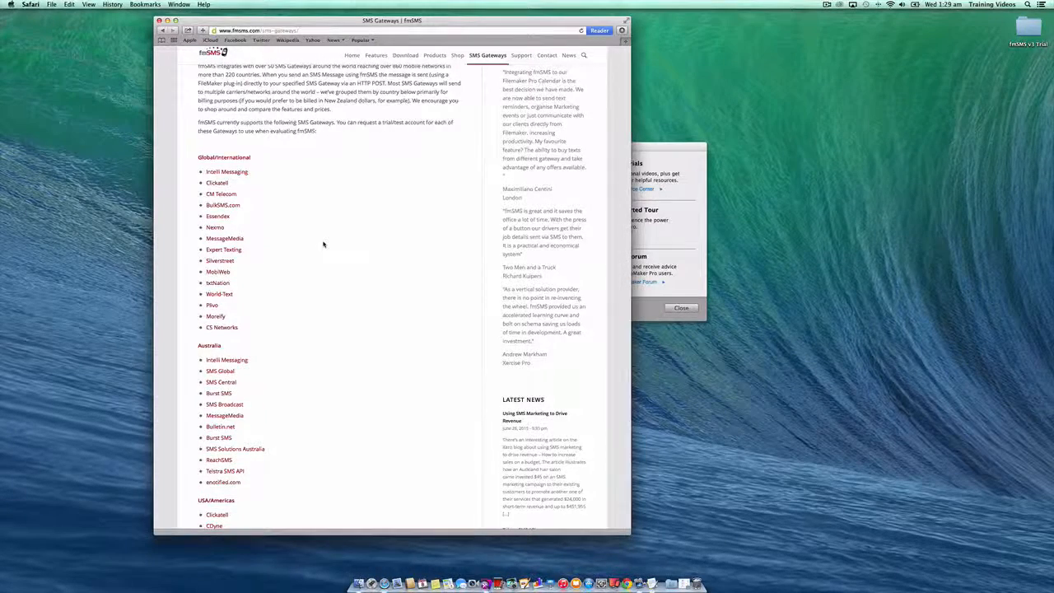
{"action": "scroll", "scroll_direction": "down", "scroll_amount": 3}
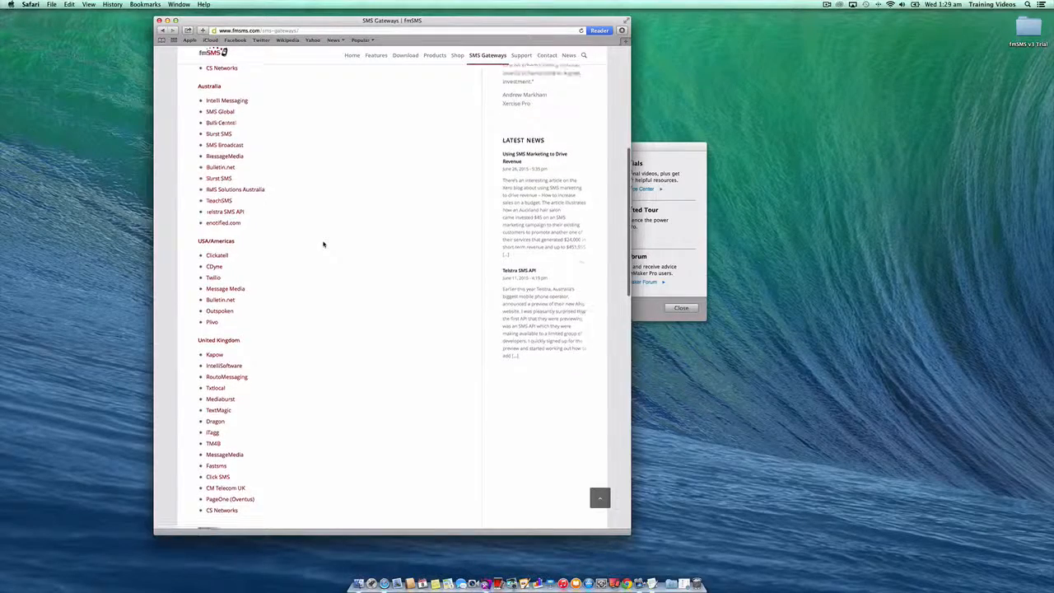
{"action": "scroll", "scroll_direction": "down", "scroll_amount": 3}
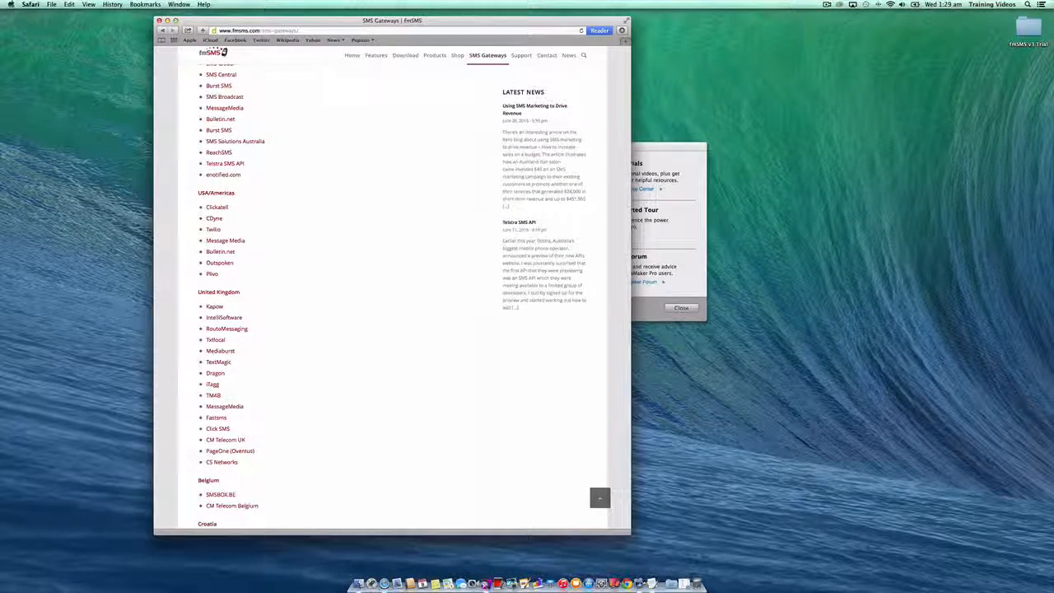
{"action": "mouse_move", "coordinate": [293, 247]}
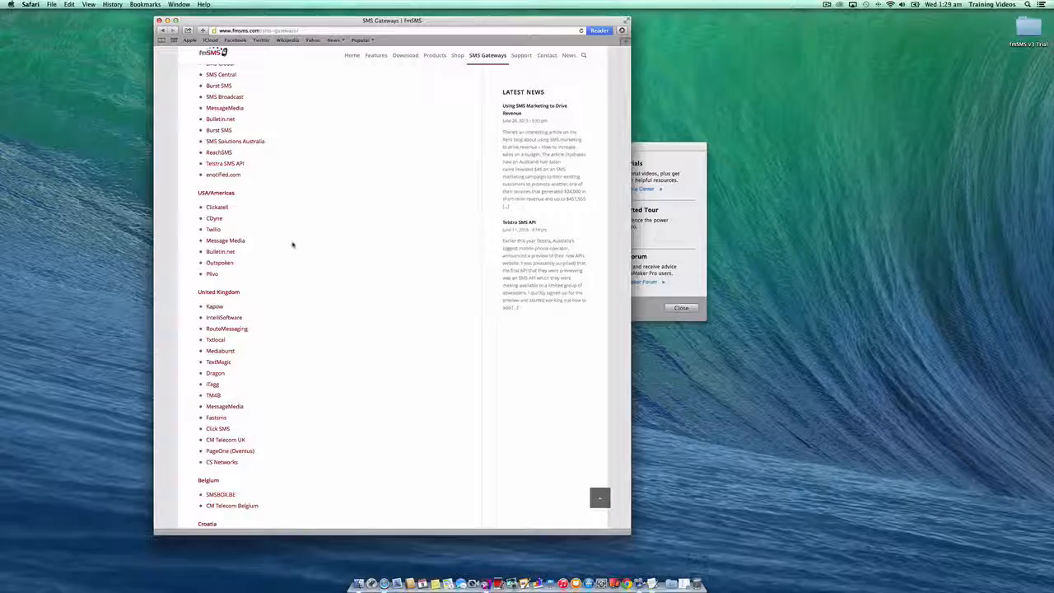
{"action": "scroll", "scroll_direction": "up", "scroll_amount": 3}
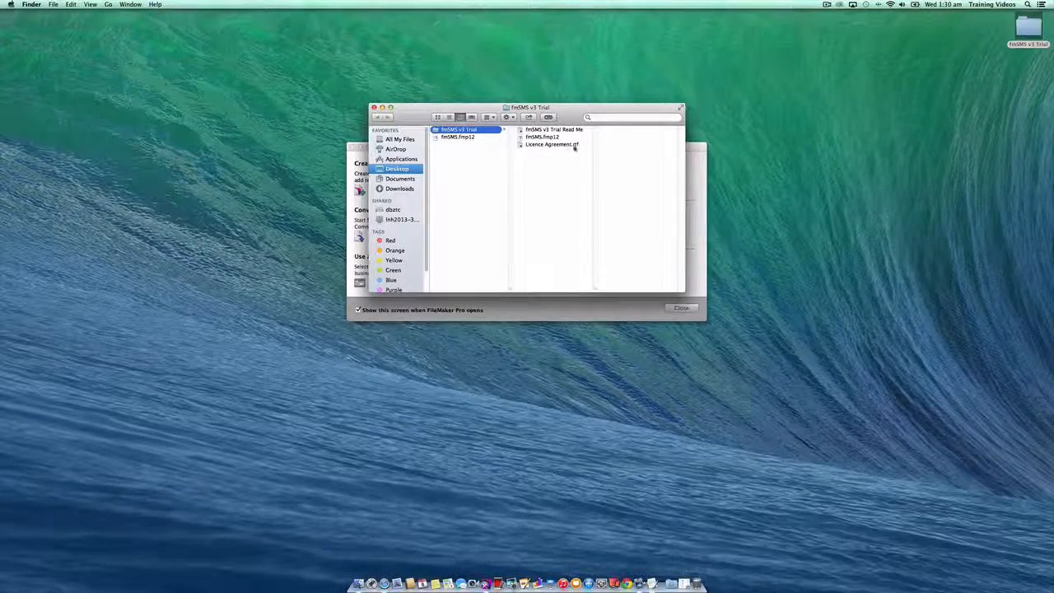
Step: Launch fmSMS.fmp12 from the trial folder in FileMaker Pro Advanced
{"action": "left_click", "coordinate": [553, 129]}
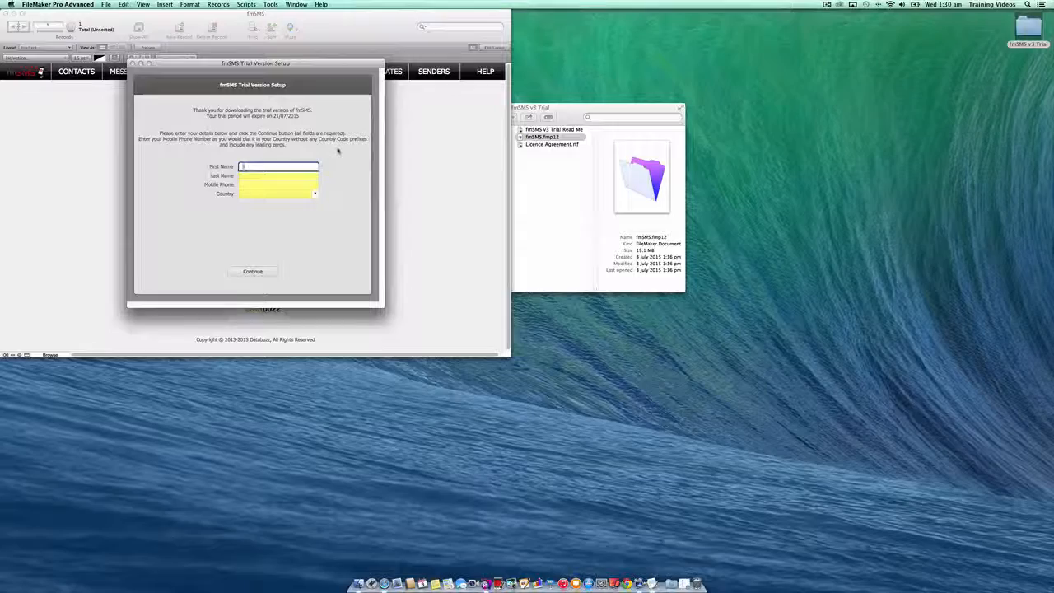
{"action": "type", "text": "John"}
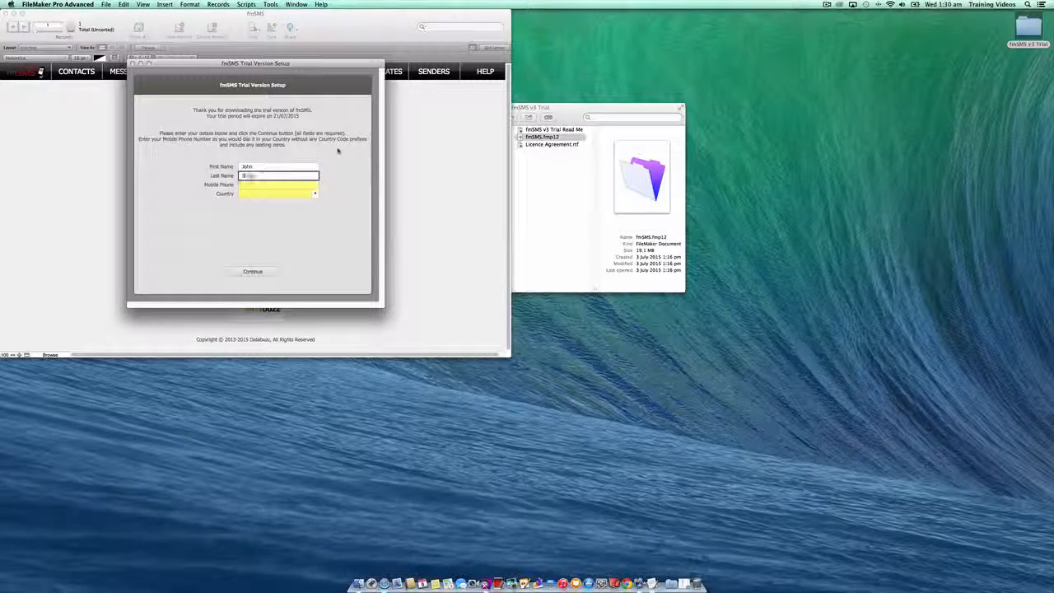
{"action": "type", "text": "Simpson"}
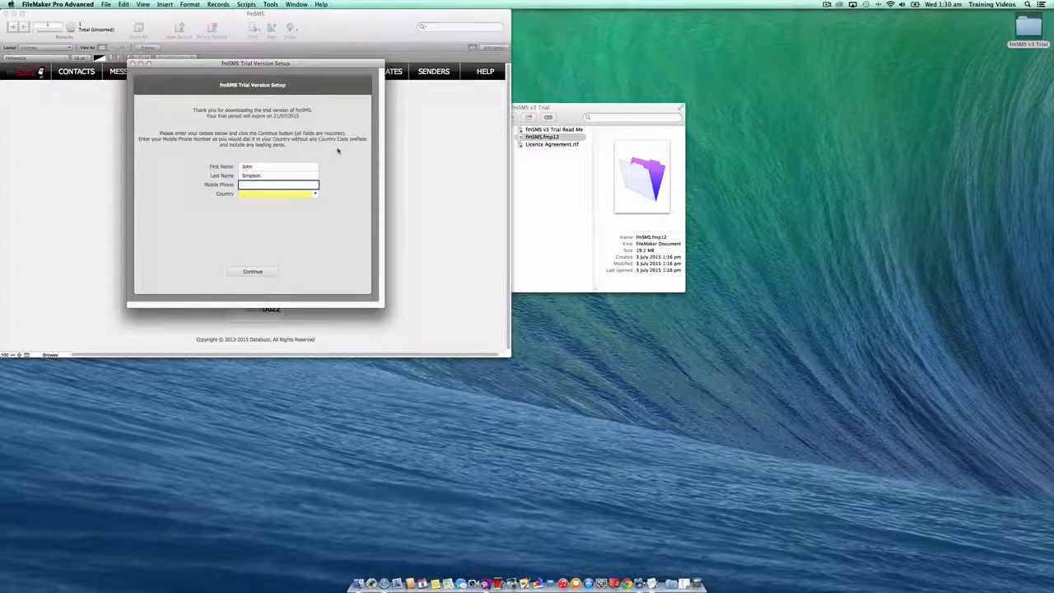
{"action": "type", "text": "0"}
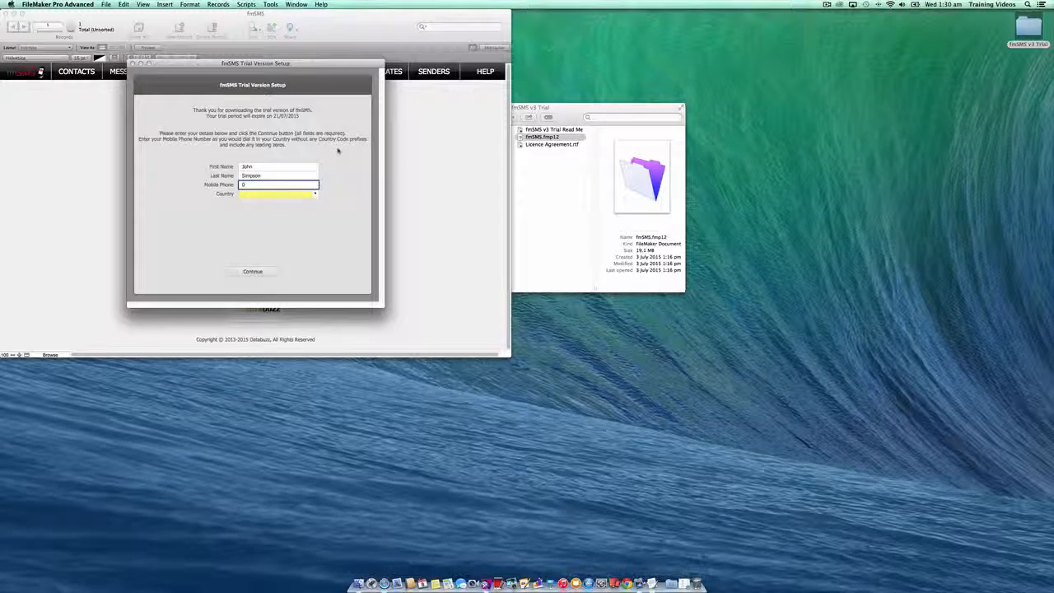
{"action": "type", "text": "0458"}
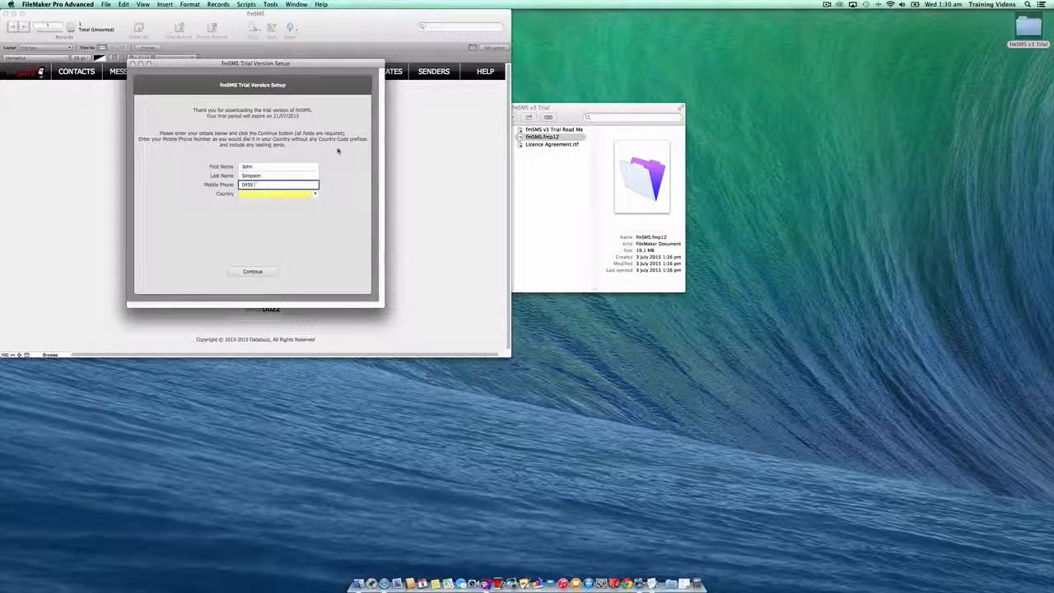
{"action": "type", "text": "462"}
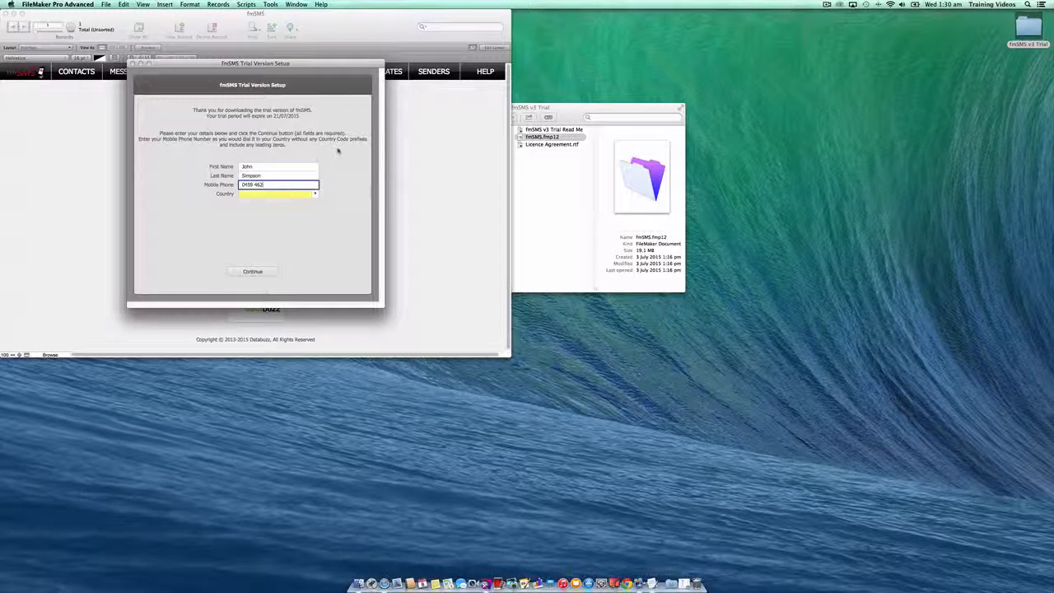
{"action": "type", "text": "416"}
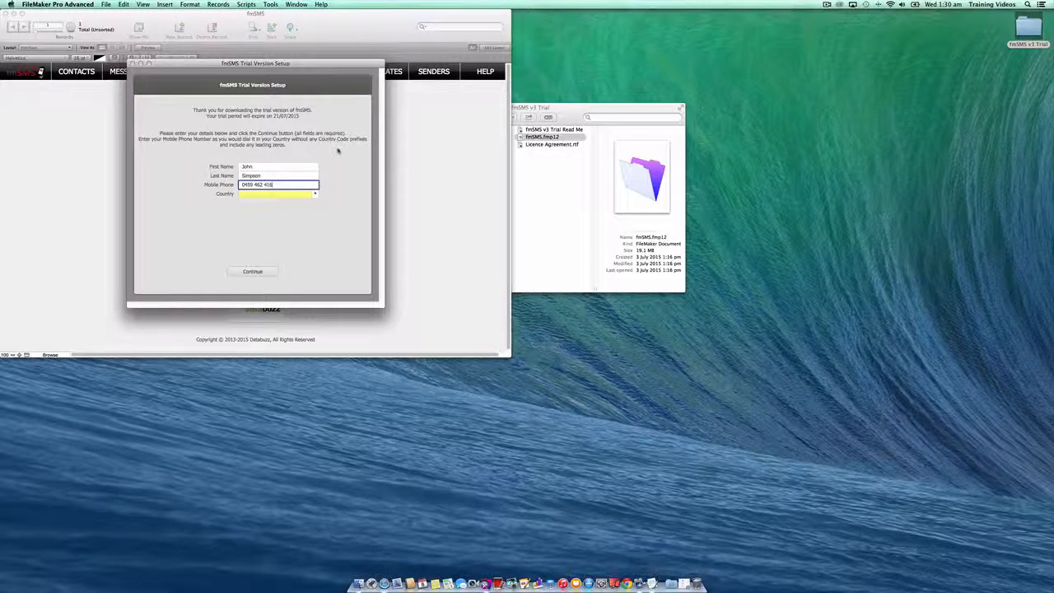
{"action": "left_click", "coordinate": [277, 194]}
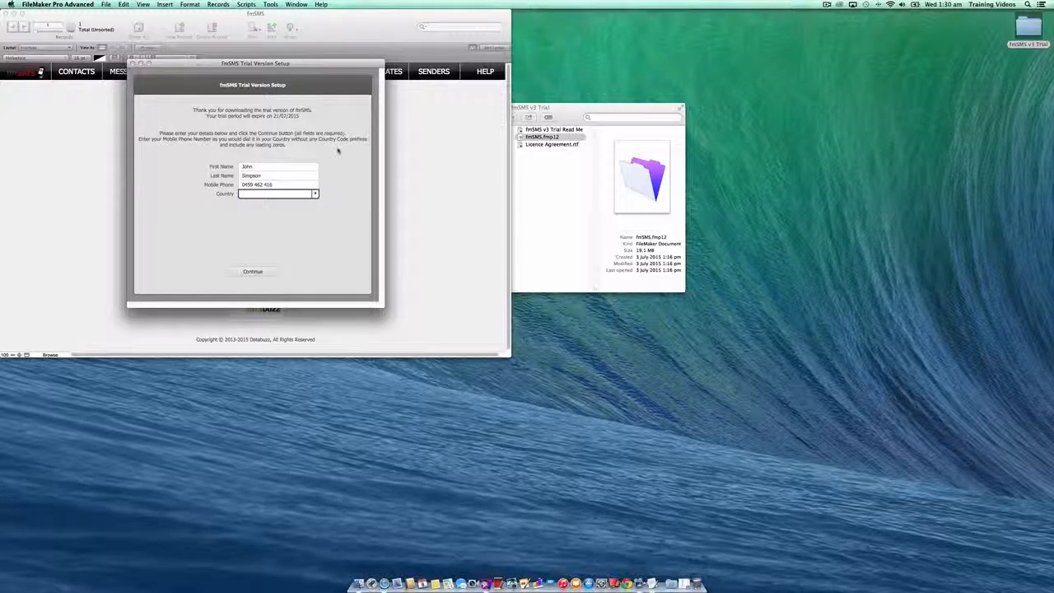
{"action": "left_click", "coordinate": [277, 195]}
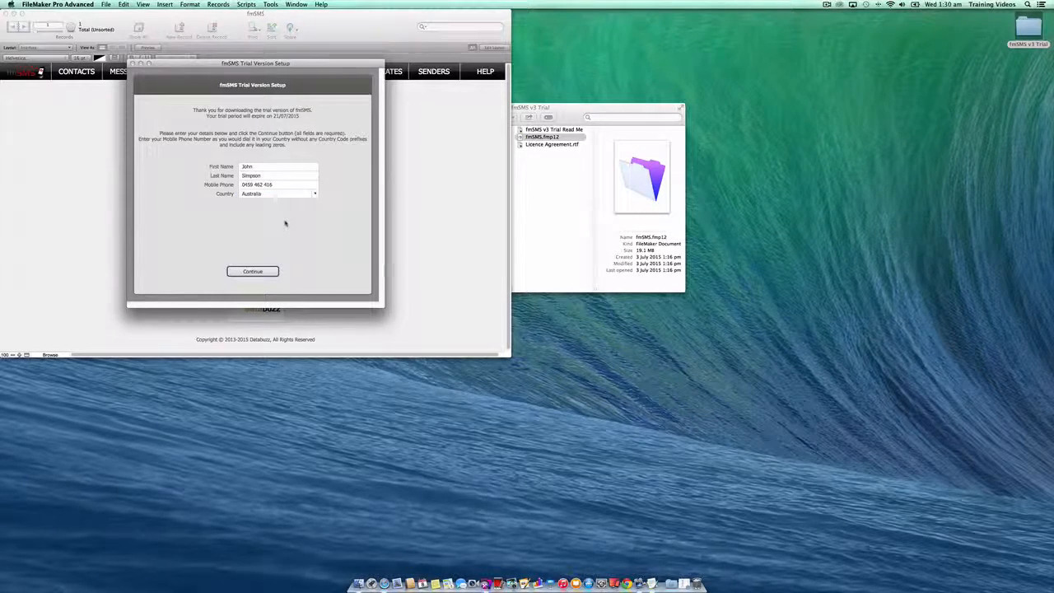
{"action": "left_click", "coordinate": [252, 270]}
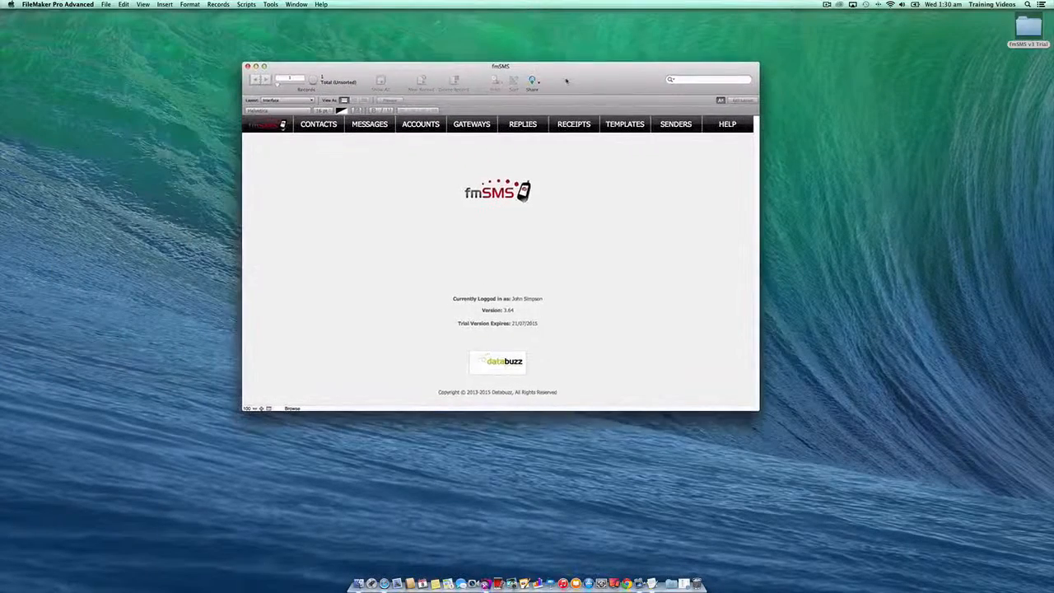
{"action": "left_click", "coordinate": [319, 123]}
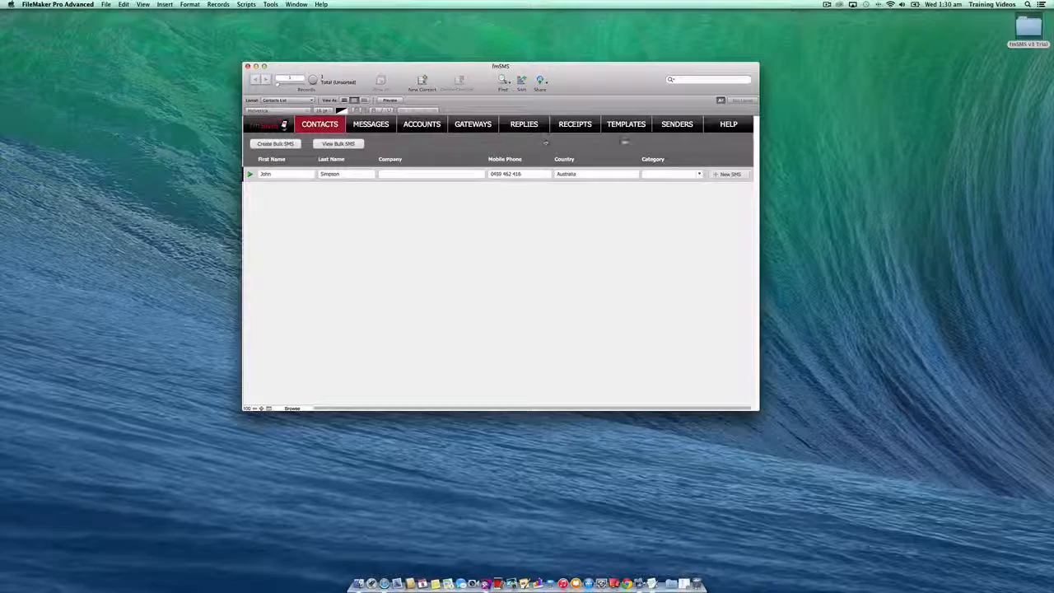
{"action": "left_click", "coordinate": [675, 124]}
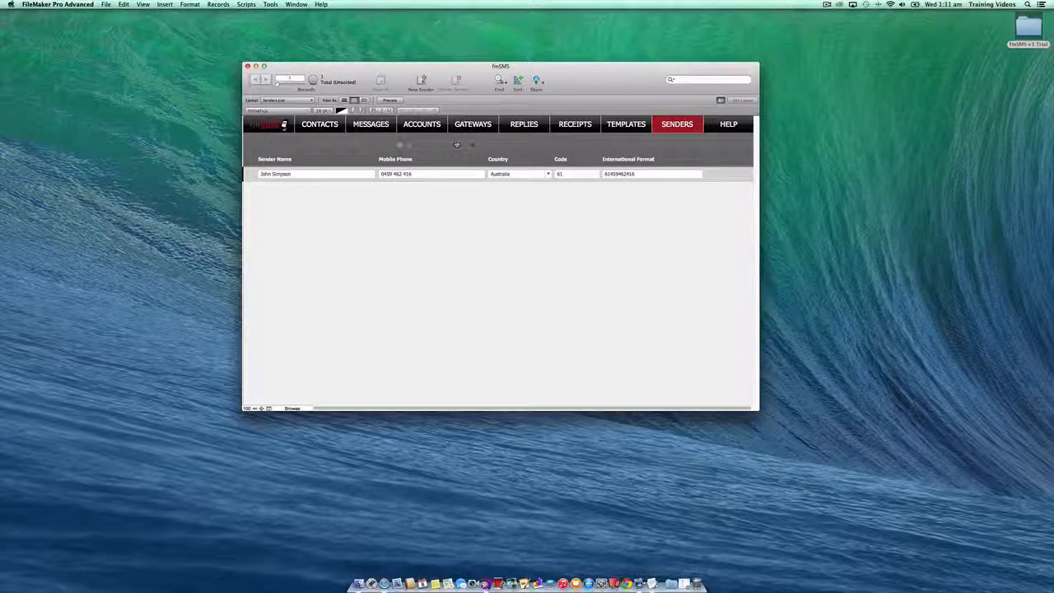
{"action": "left_click", "coordinate": [320, 123]}
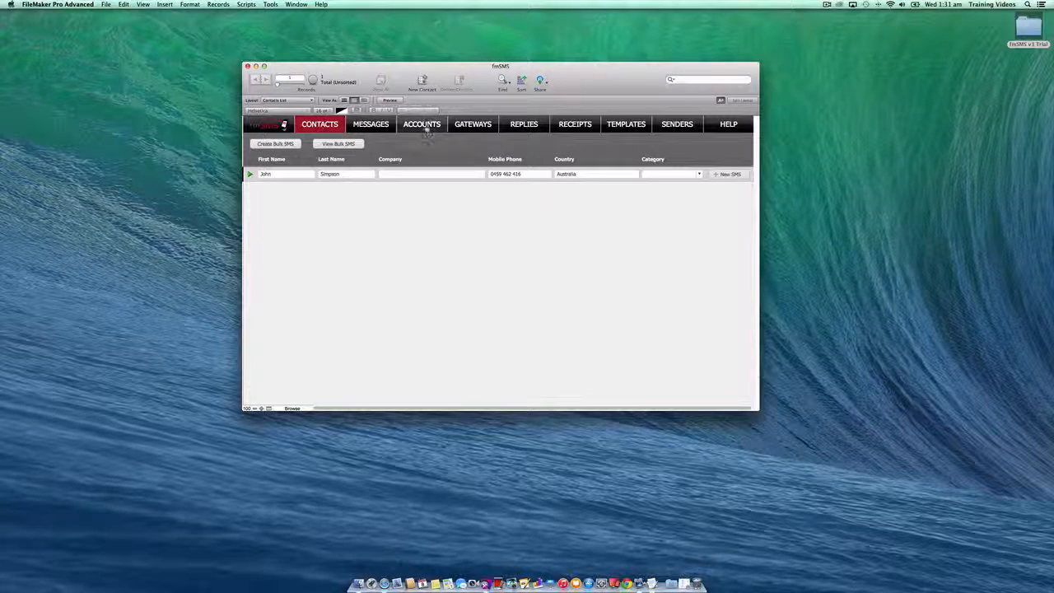
Step: Create a new gateway account named 'fmSMS Trial Account - SMS Global'
{"action": "left_click", "coordinate": [421, 123]}
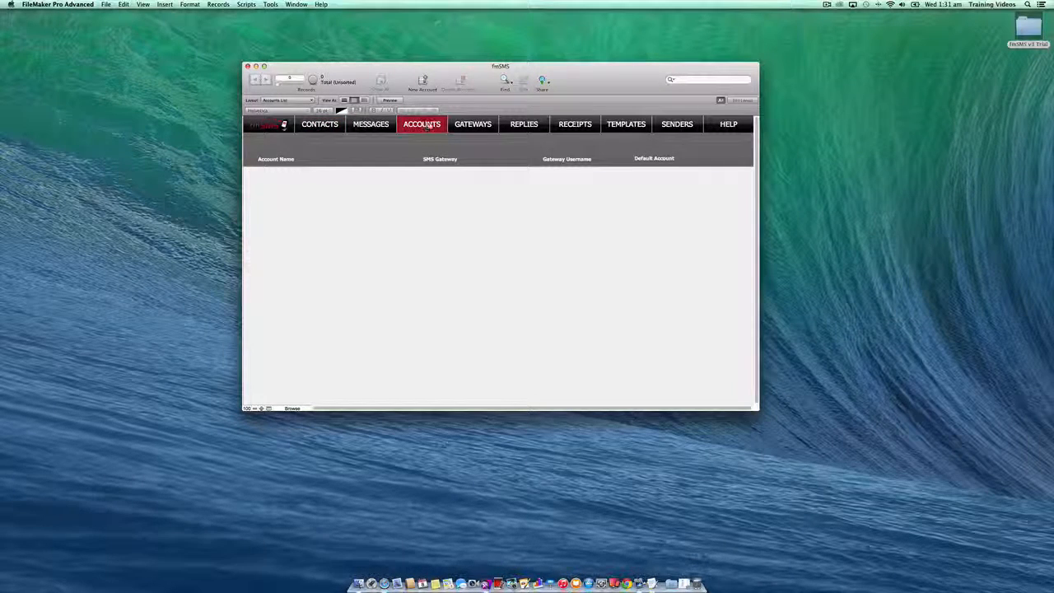
{"action": "left_click", "coordinate": [422, 82]}
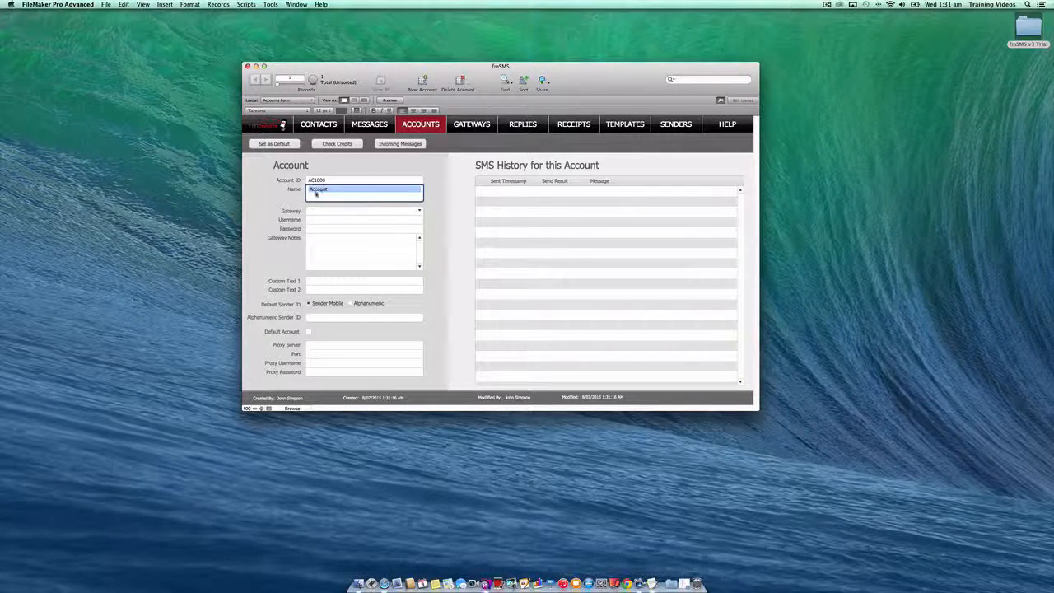
{"action": "left_click", "coordinate": [364, 190]}
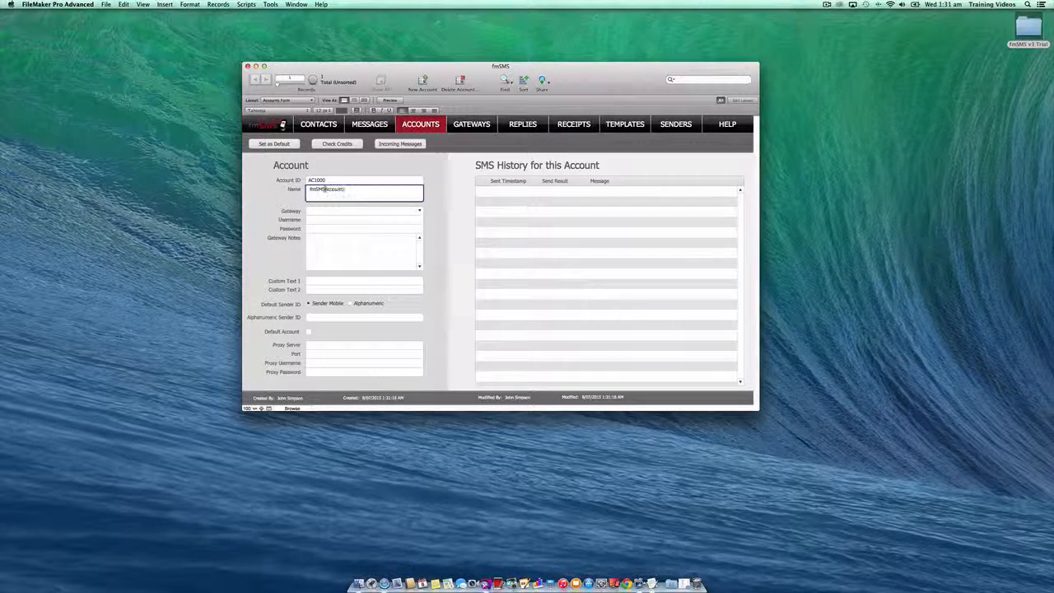
{"action": "type", "text": "fmSMS Trial Account"}
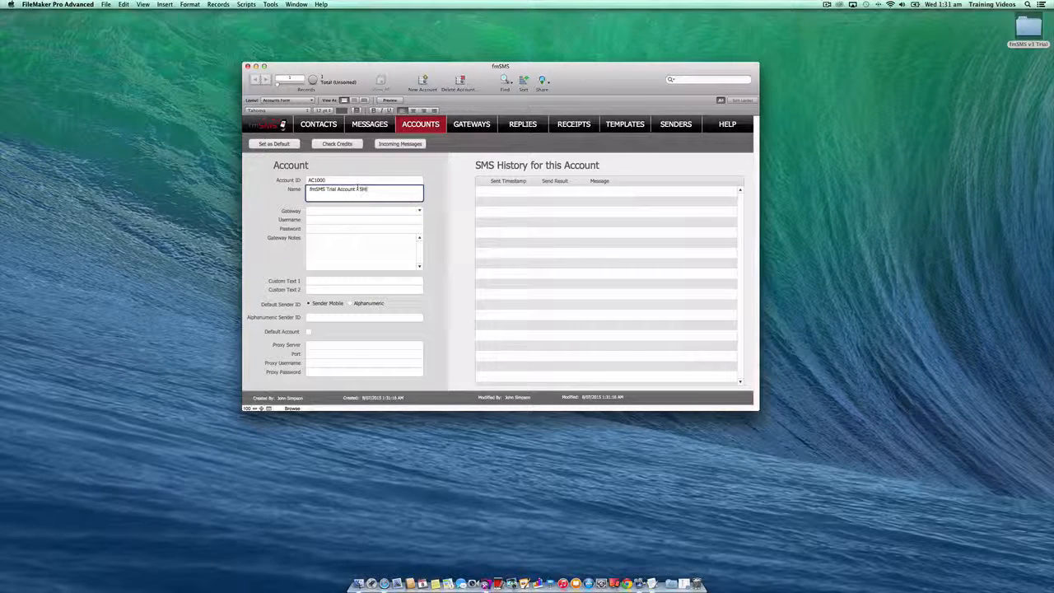
{"action": "type", "text": "SMS Global"}
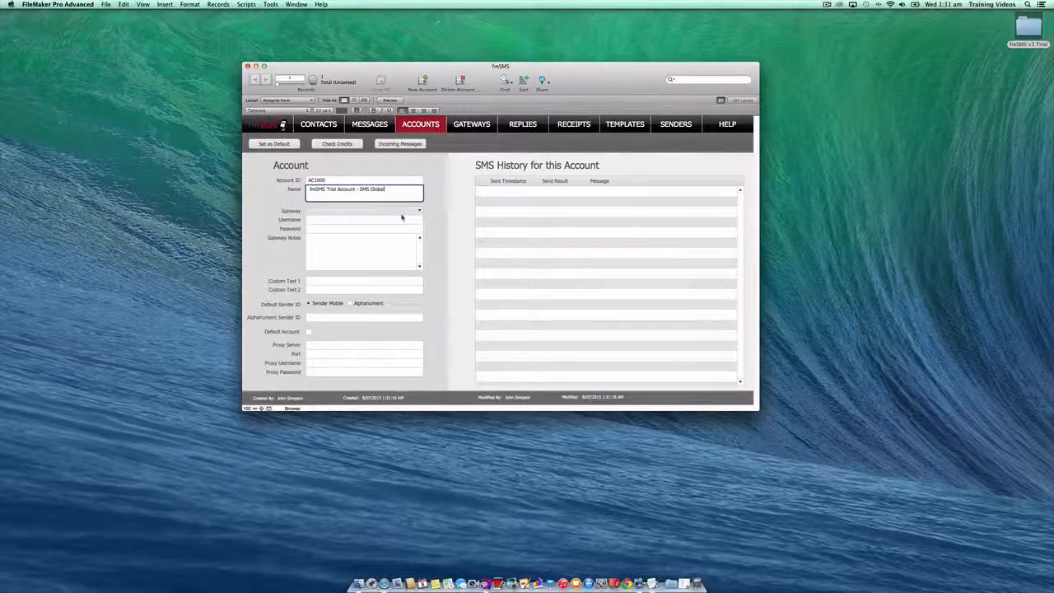
Step: Choose the SMS Global gateway and enter the username 'fmsms' and password
{"action": "left_click", "coordinate": [419, 210]}
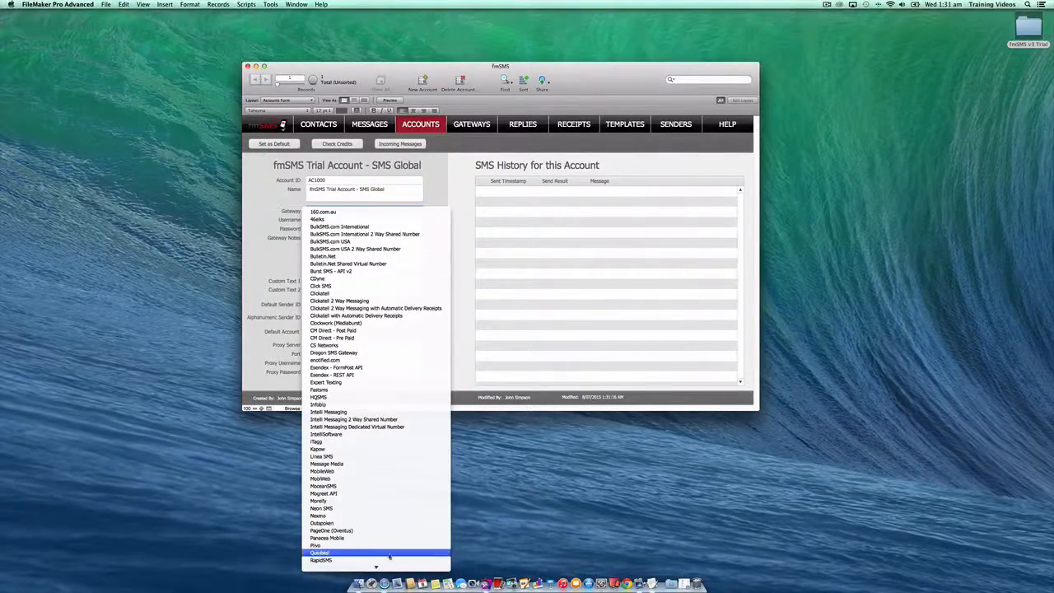
{"action": "scroll", "scroll_direction": "down", "scroll_amount": 3}
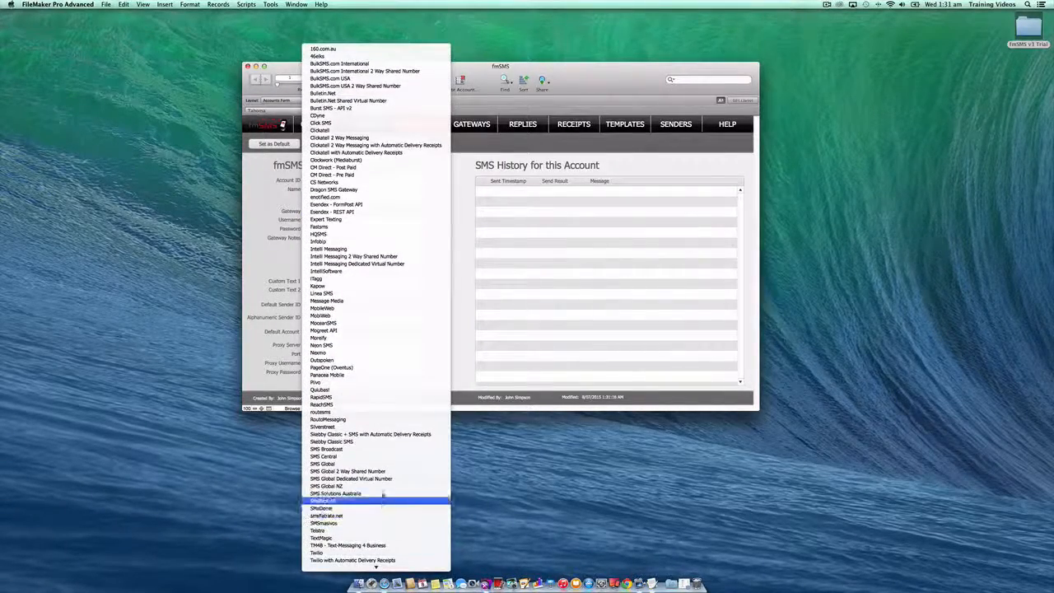
{"action": "left_click", "coordinate": [322, 464]}
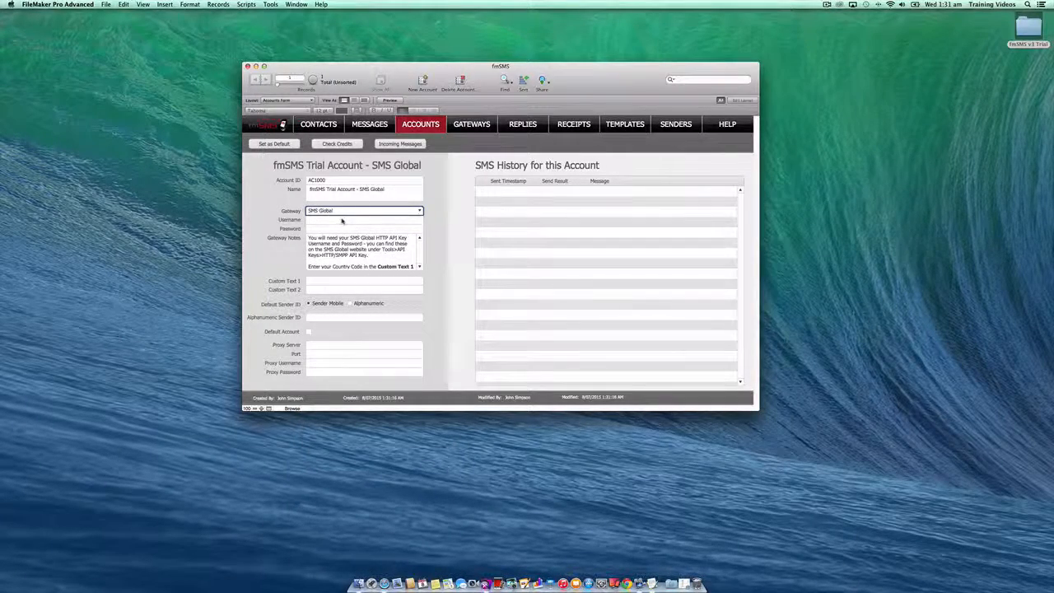
{"action": "left_click", "coordinate": [364, 220]}
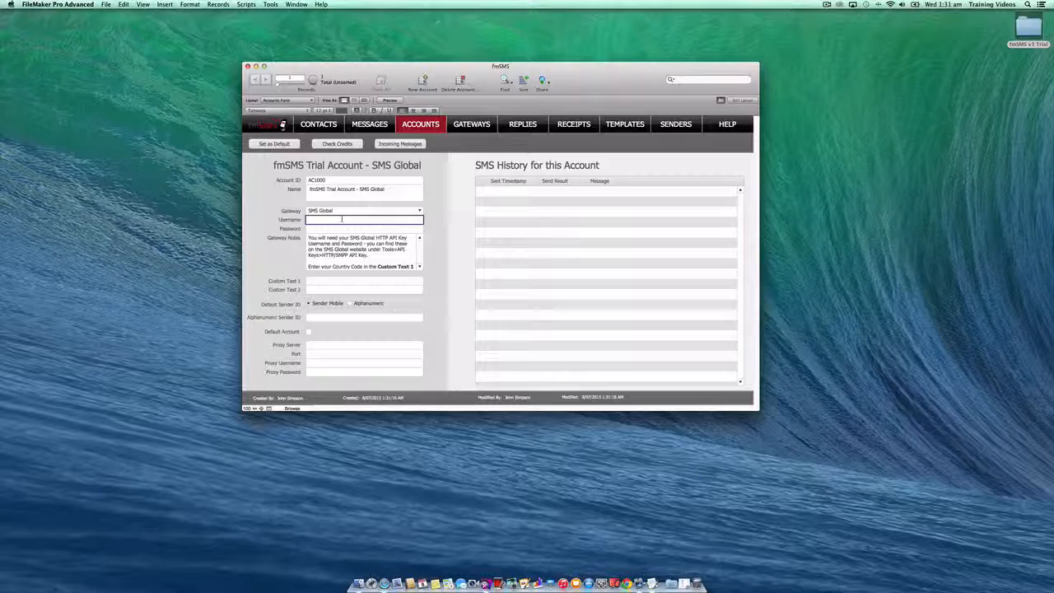
{"action": "type", "text": "fmsms"}
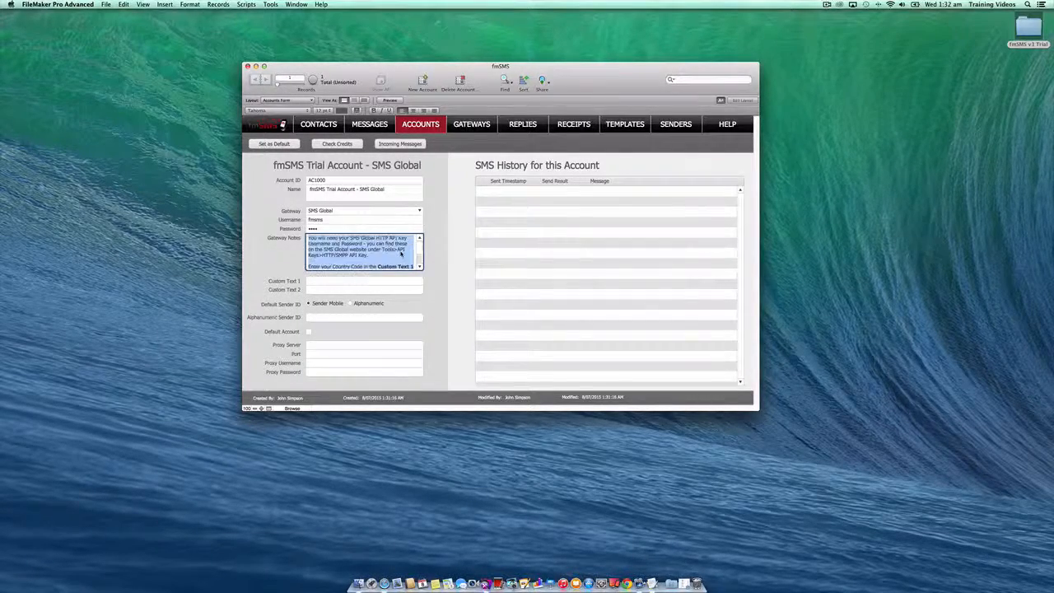
{"action": "scroll", "scroll_direction": "down", "scroll_amount": 3}
{"action": "type", "text": "AU"}
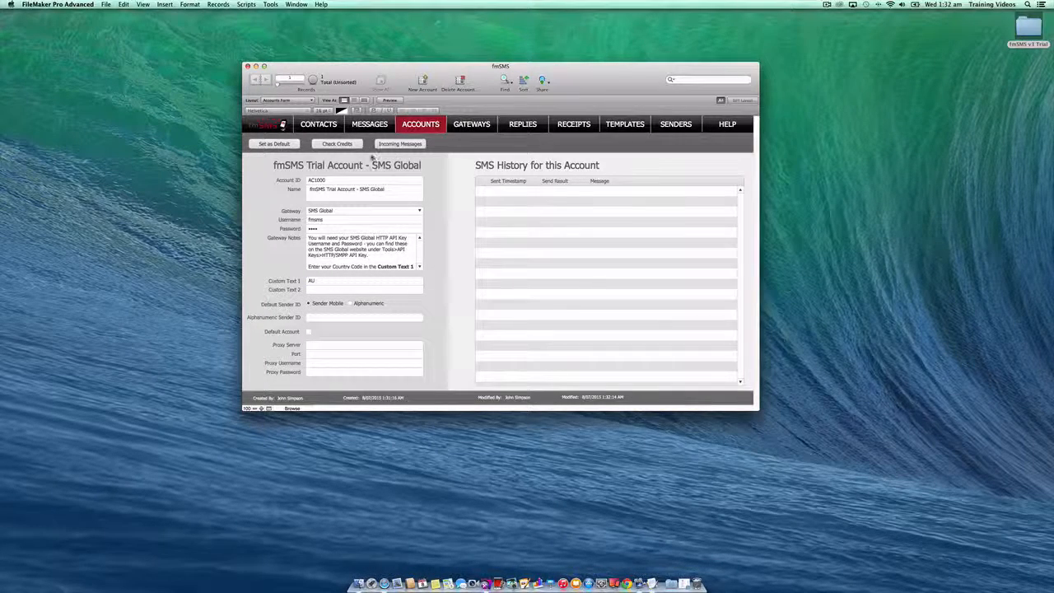
Step: Run Check Credits on the SMS Global account, read the balance and acknowledge it
{"action": "left_click", "coordinate": [336, 143]}
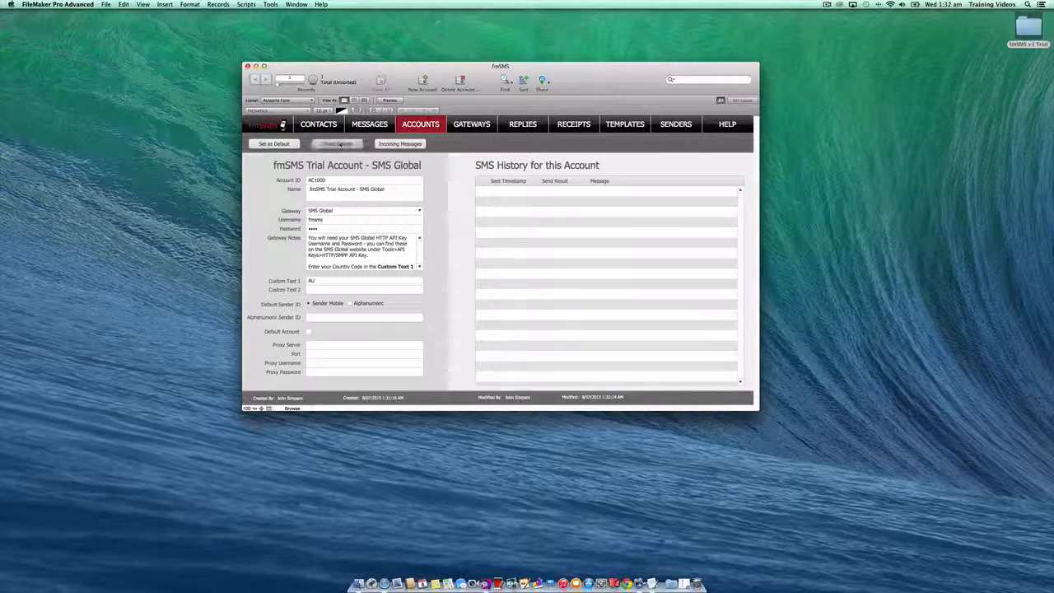
{"action": "left_click", "coordinate": [335, 143]}
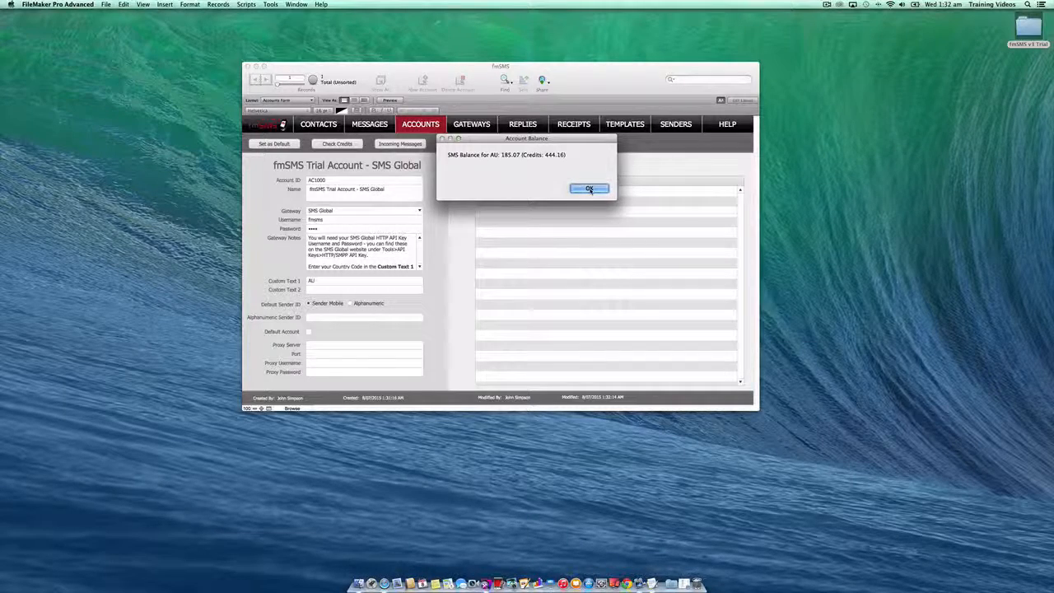
{"action": "left_click", "coordinate": [590, 188]}
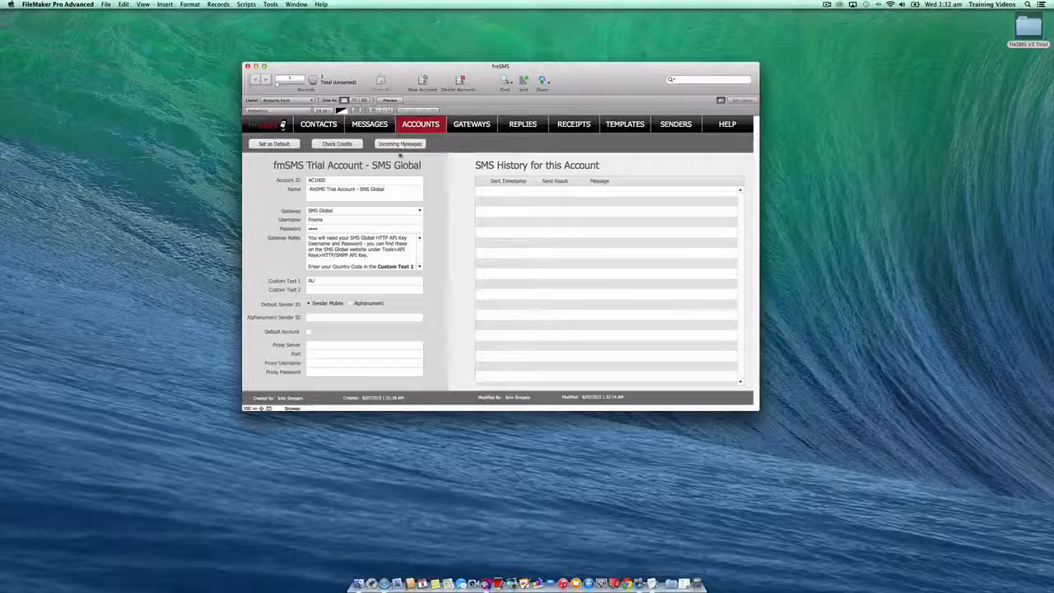
{"action": "left_click", "coordinate": [320, 124]}
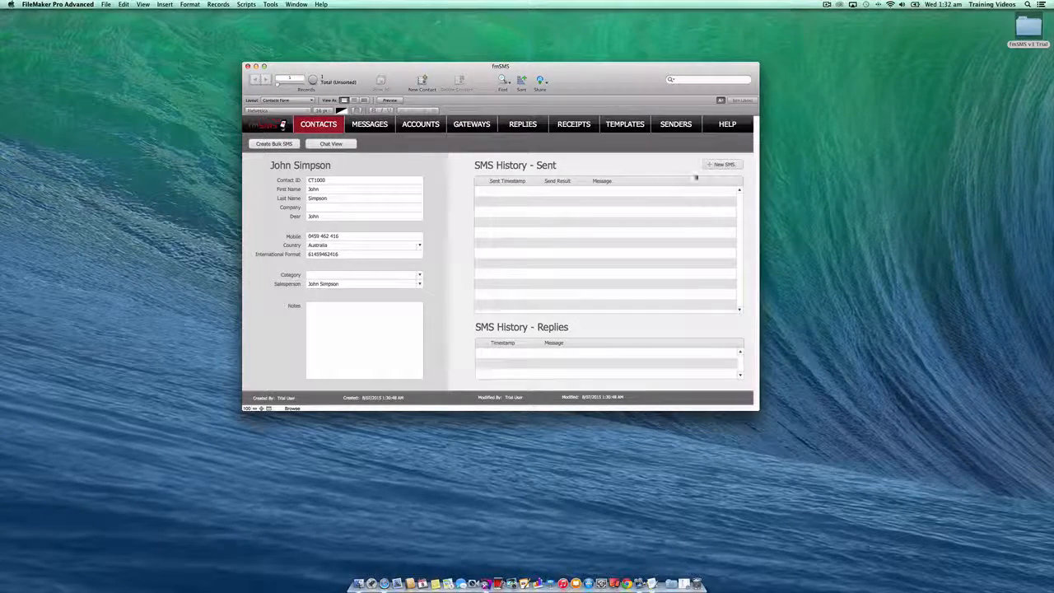
{"action": "left_click", "coordinate": [369, 124]}
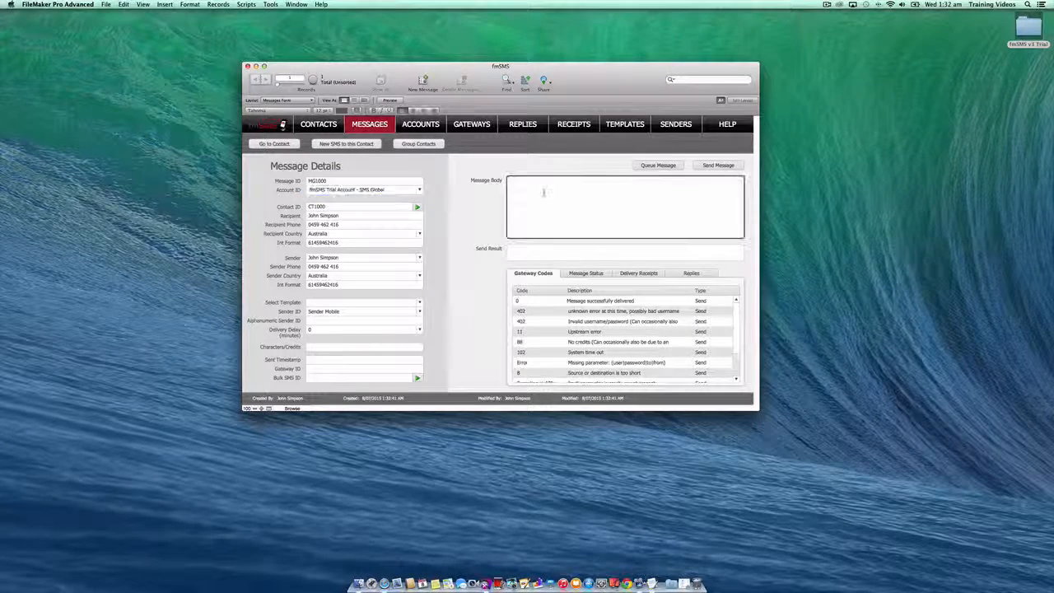
{"action": "left_click", "coordinate": [624, 206]}
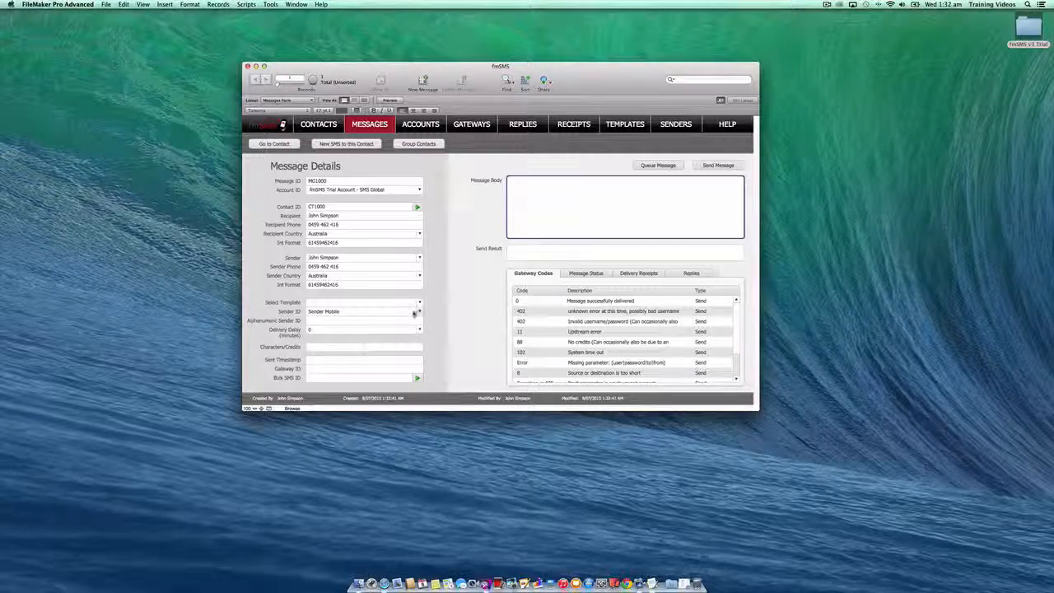
{"action": "left_click", "coordinate": [419, 303]}
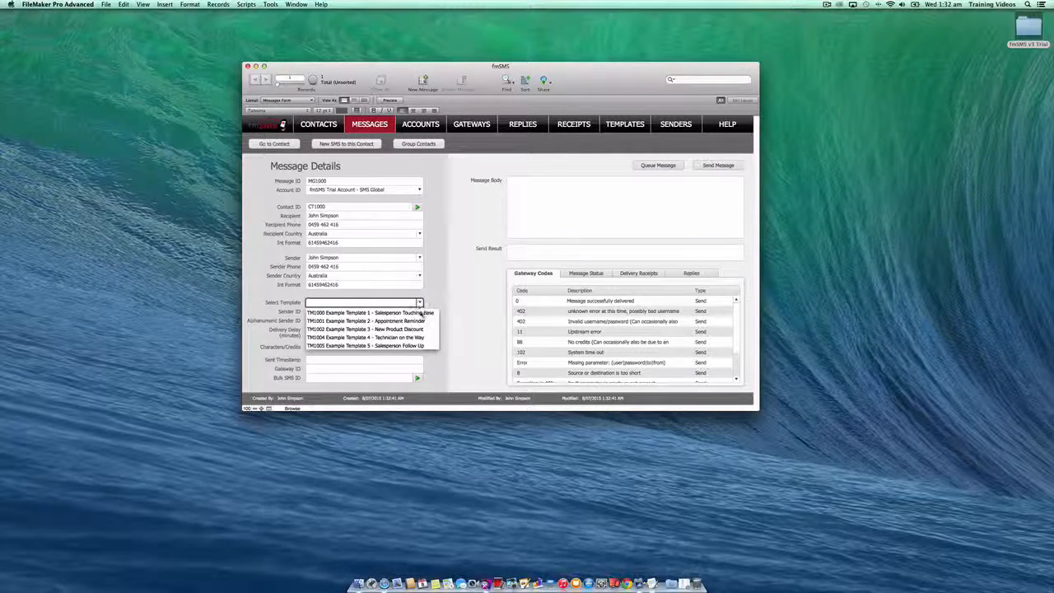
{"action": "left_click", "coordinate": [362, 313]}
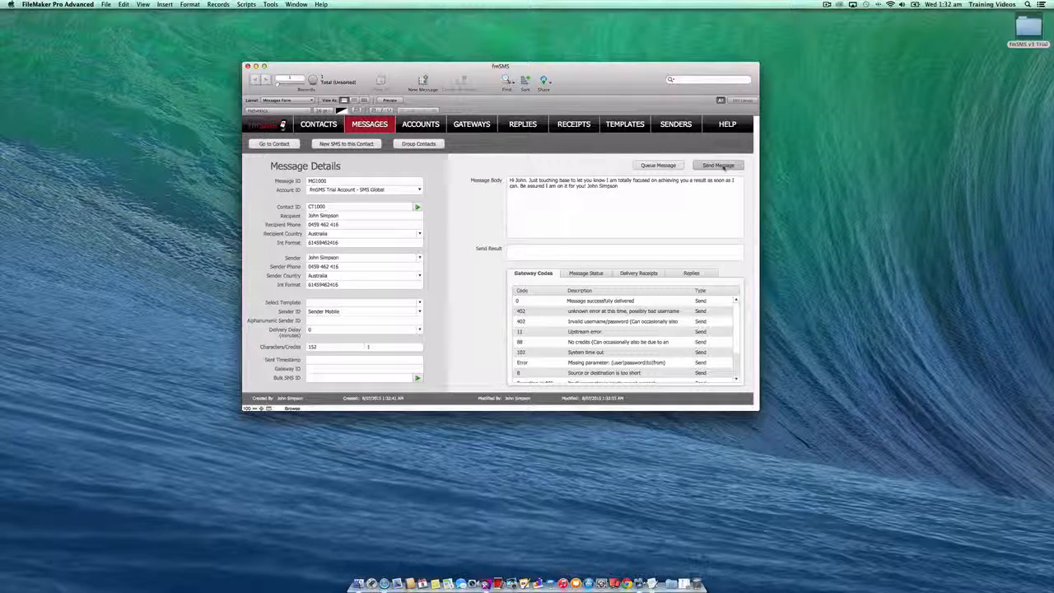
{"action": "left_click", "coordinate": [718, 165]}
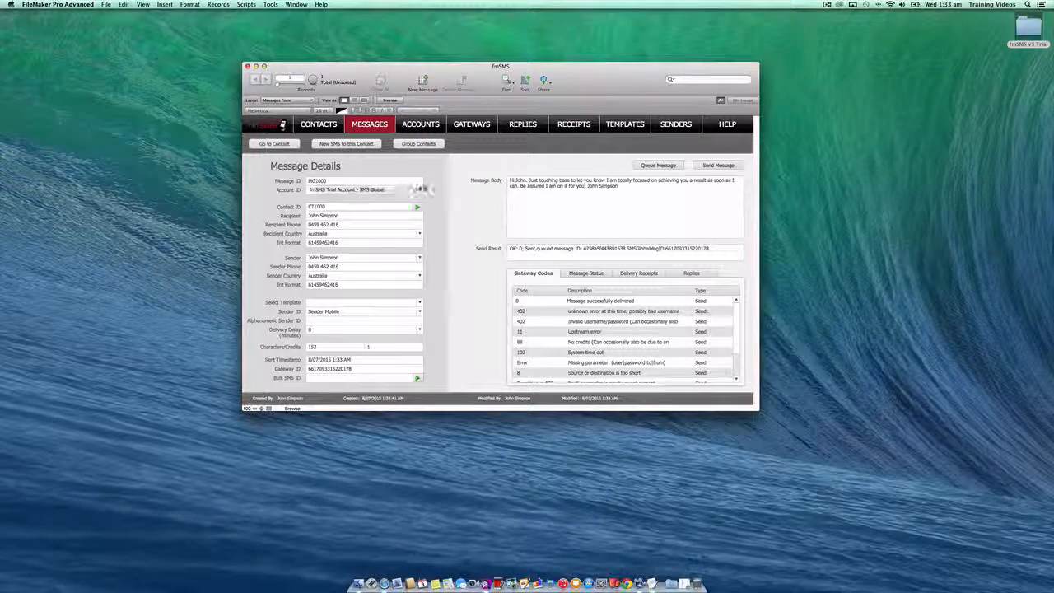
Step: Return to the accounts list showing the SMS Global trial account
{"action": "left_click", "coordinate": [419, 190]}
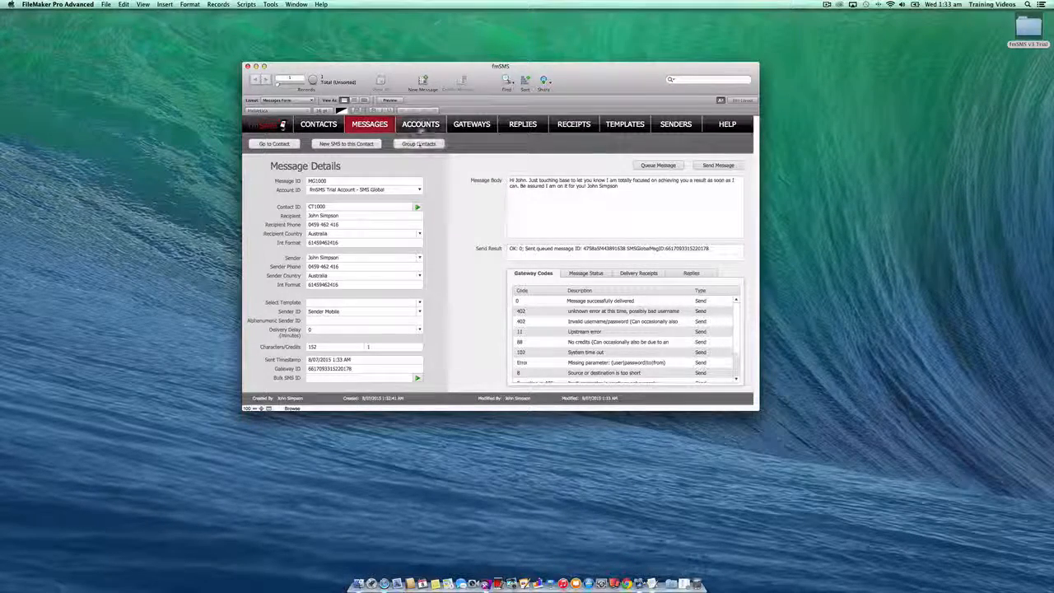
{"action": "left_click", "coordinate": [422, 124]}
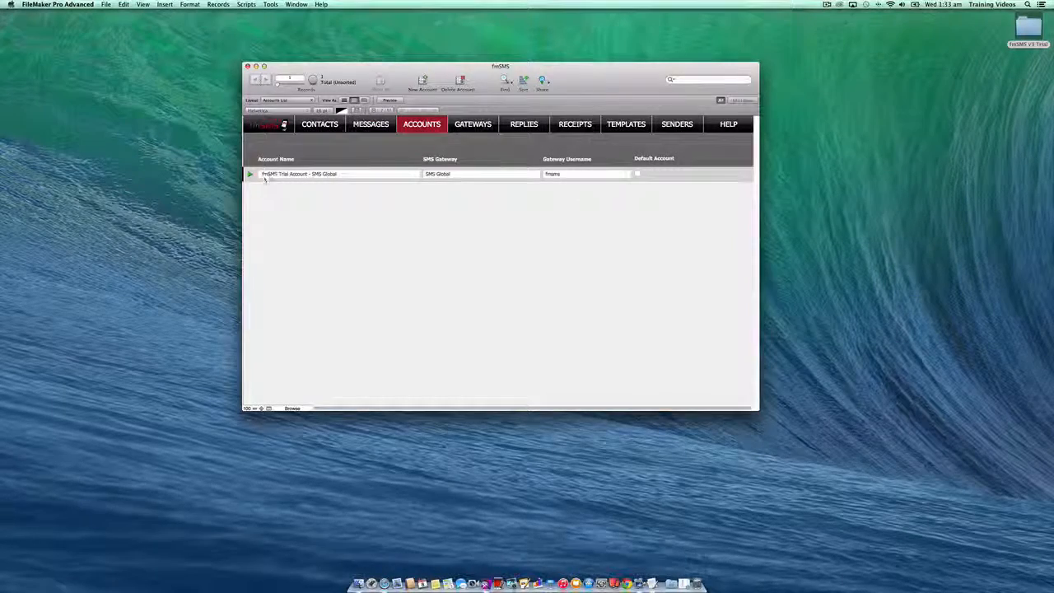